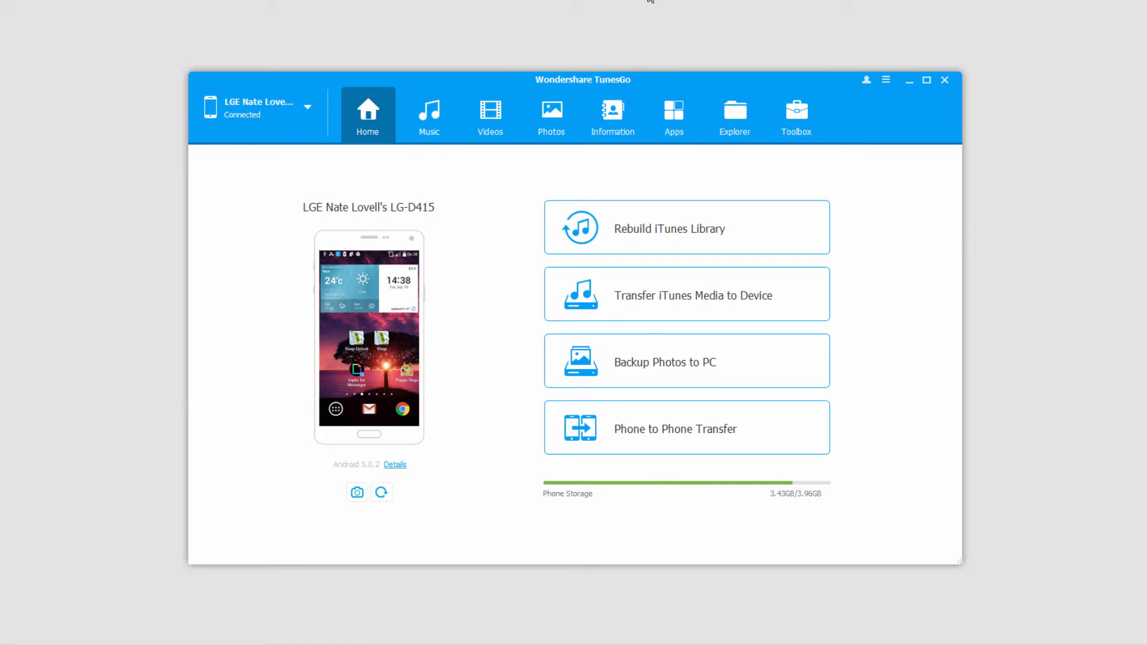
- Load the phone's Music tab with its full song list and existing playlists
click(429, 115)
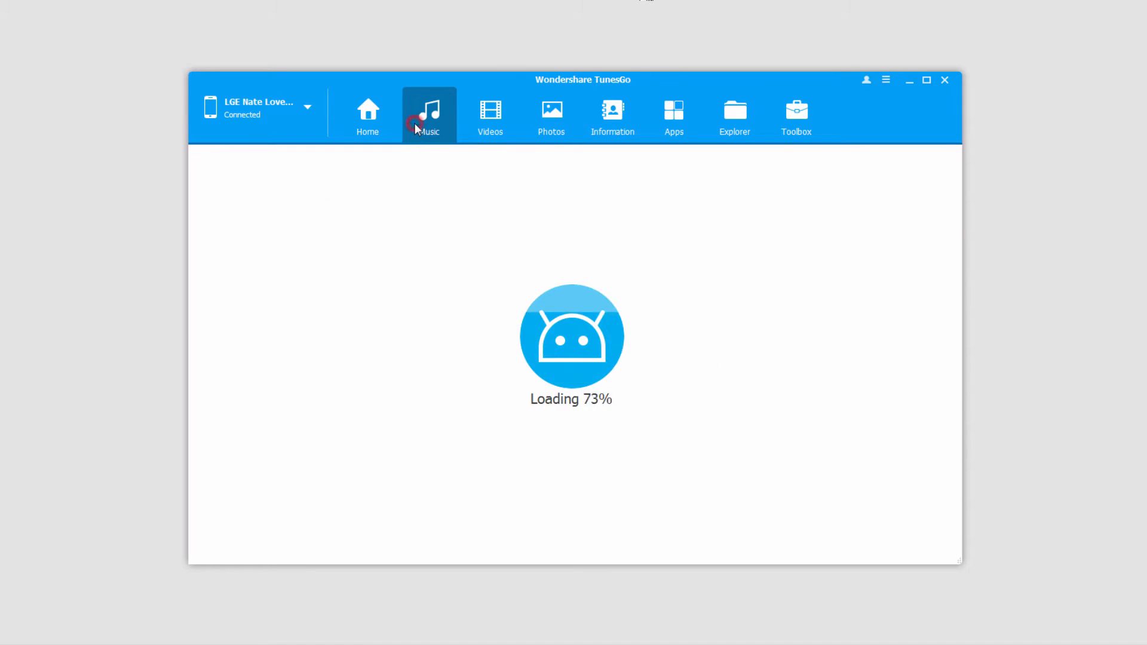
click(429, 114)
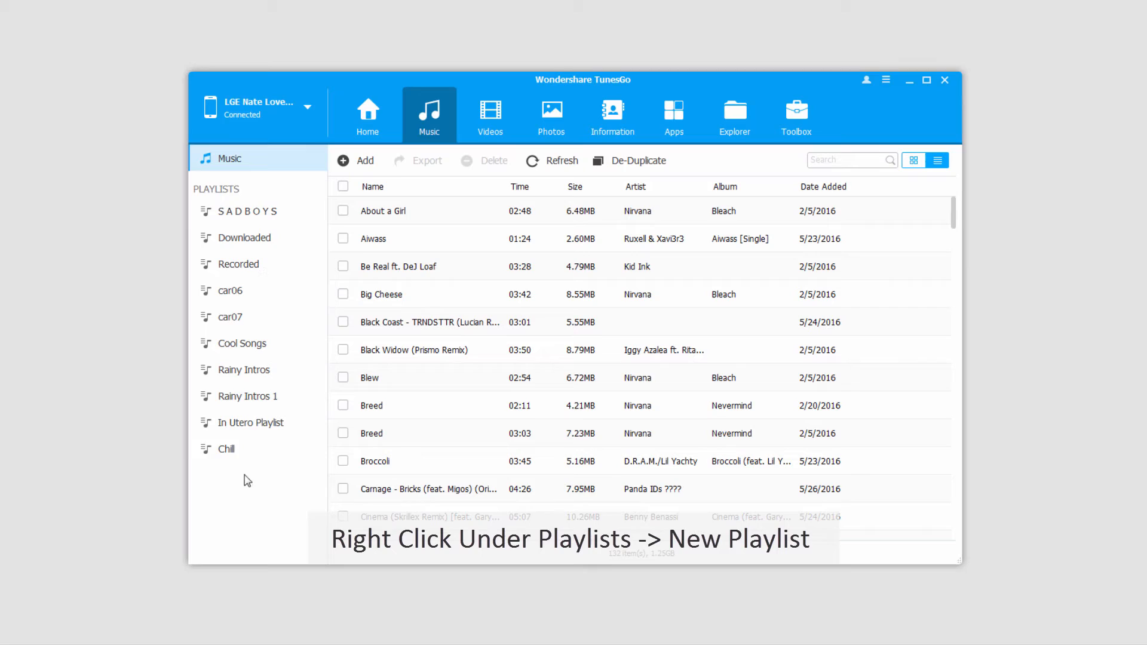
- Create a new empty playlist named 'Test Playlist' below the existing playlists
right_click(245, 480)
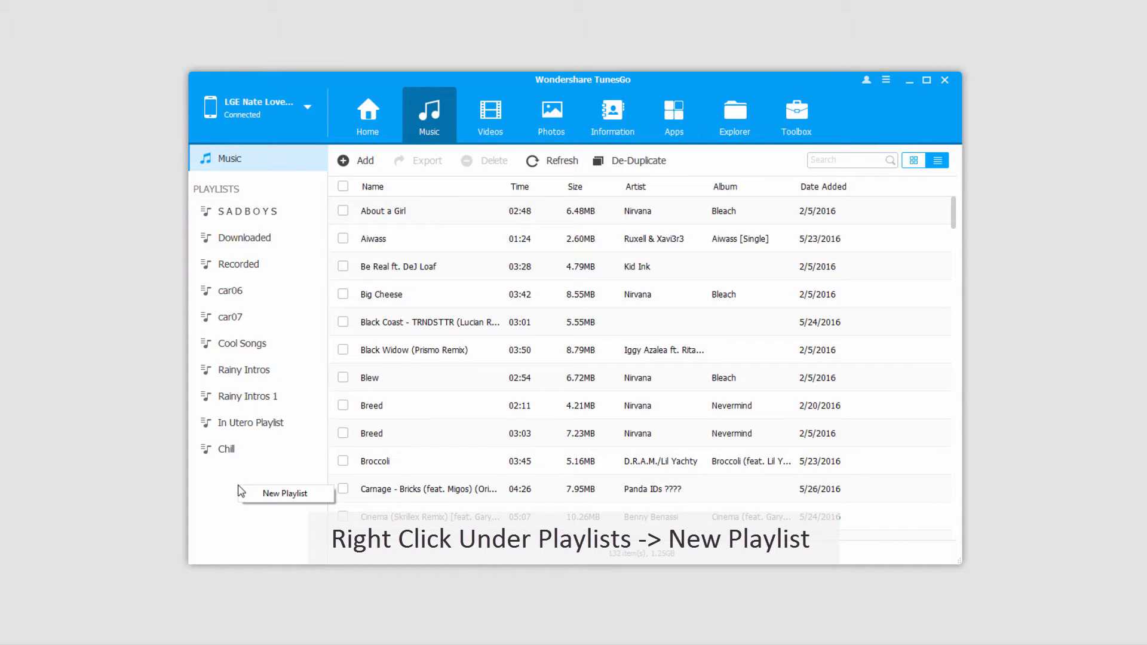
click(286, 493)
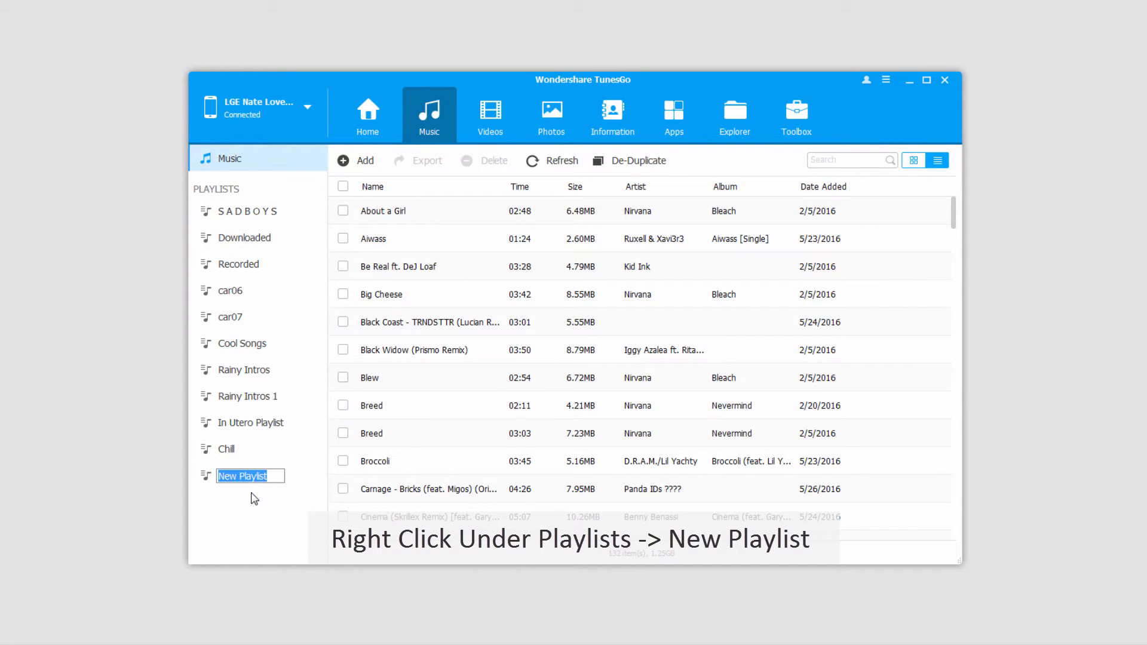
text(Test)
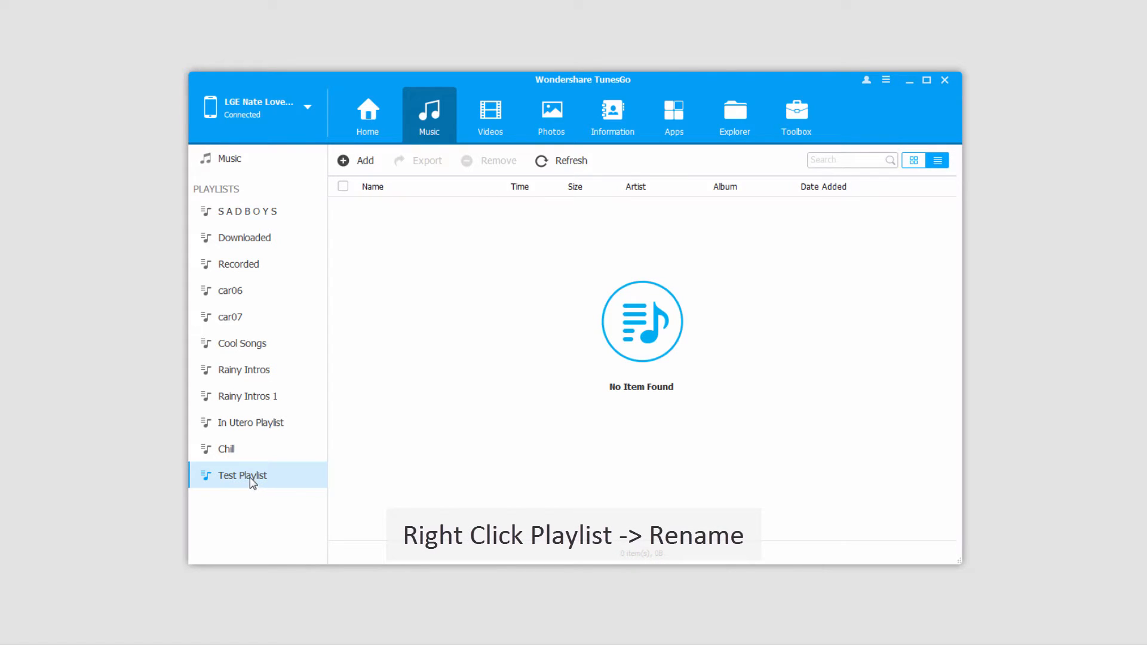
- Rename the 'Test Playlist' playlist to 'Cool Playlist'
right_click(241, 475)
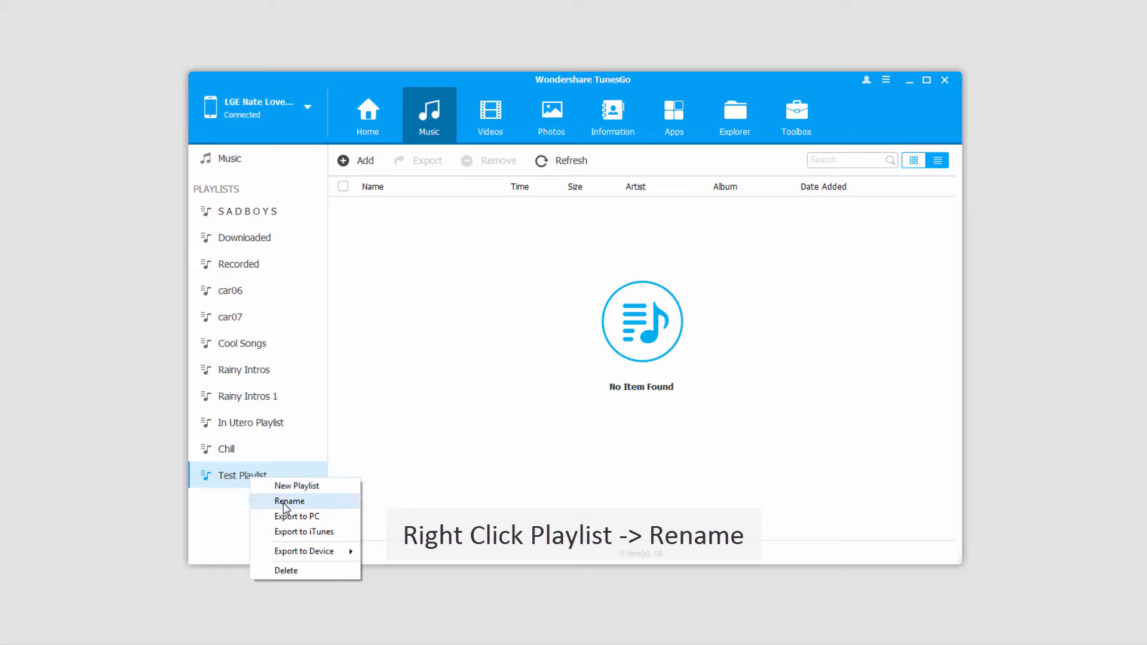
click(290, 500)
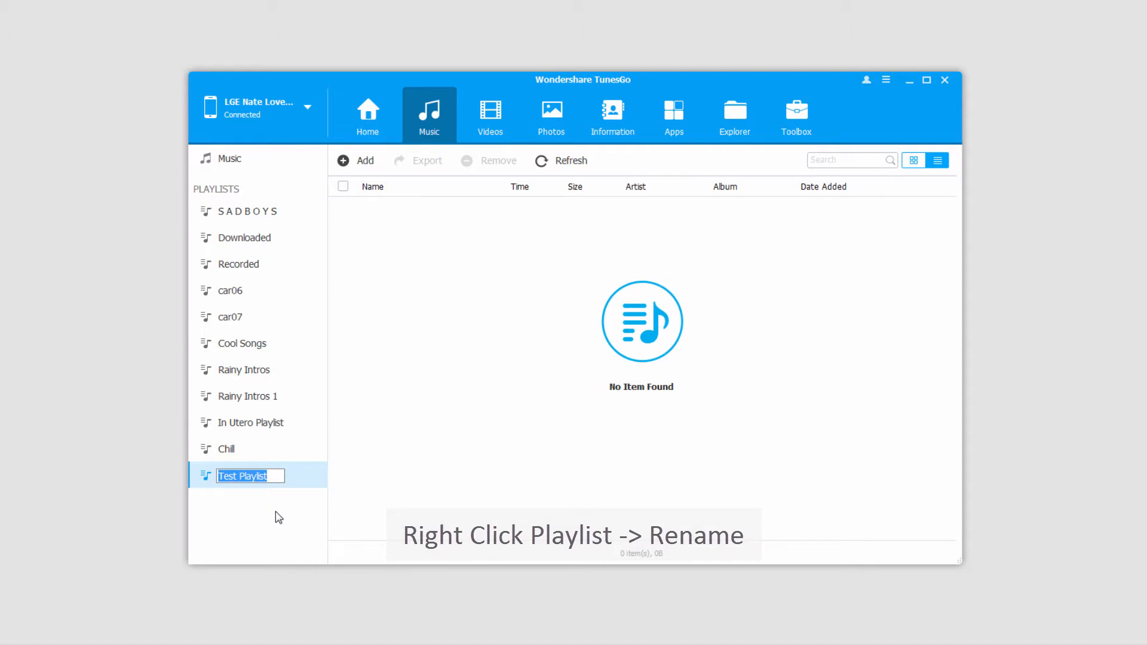
text(Cool)
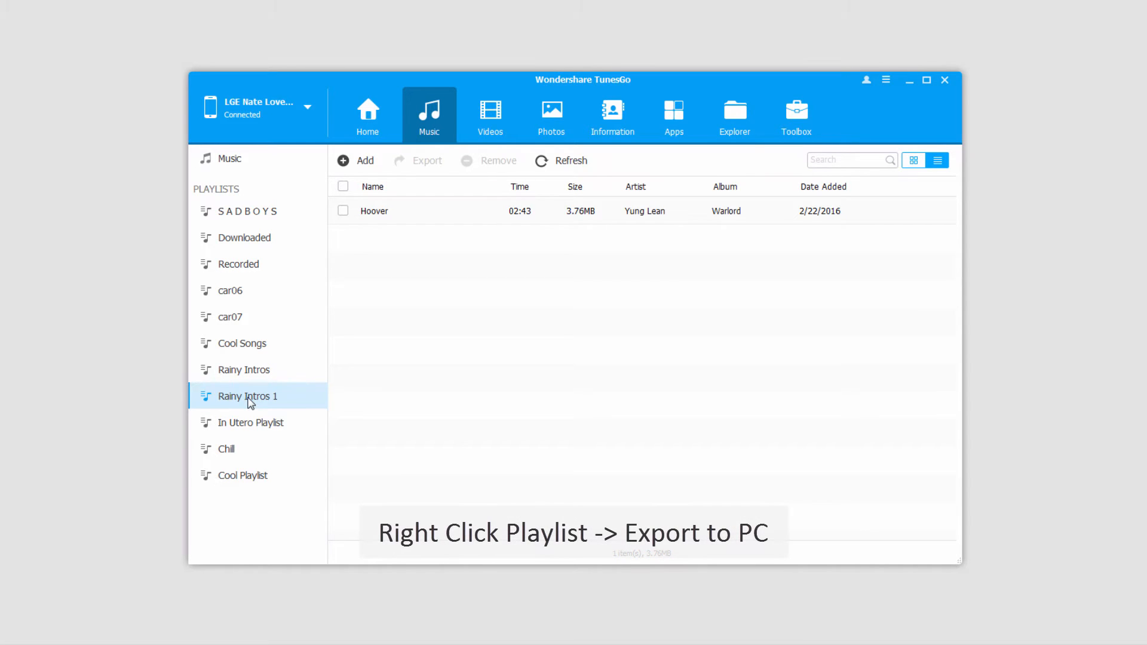
- Export the 'Rainy Intros 1' playlist to the PC's Export Music folder
right_click(249, 395)
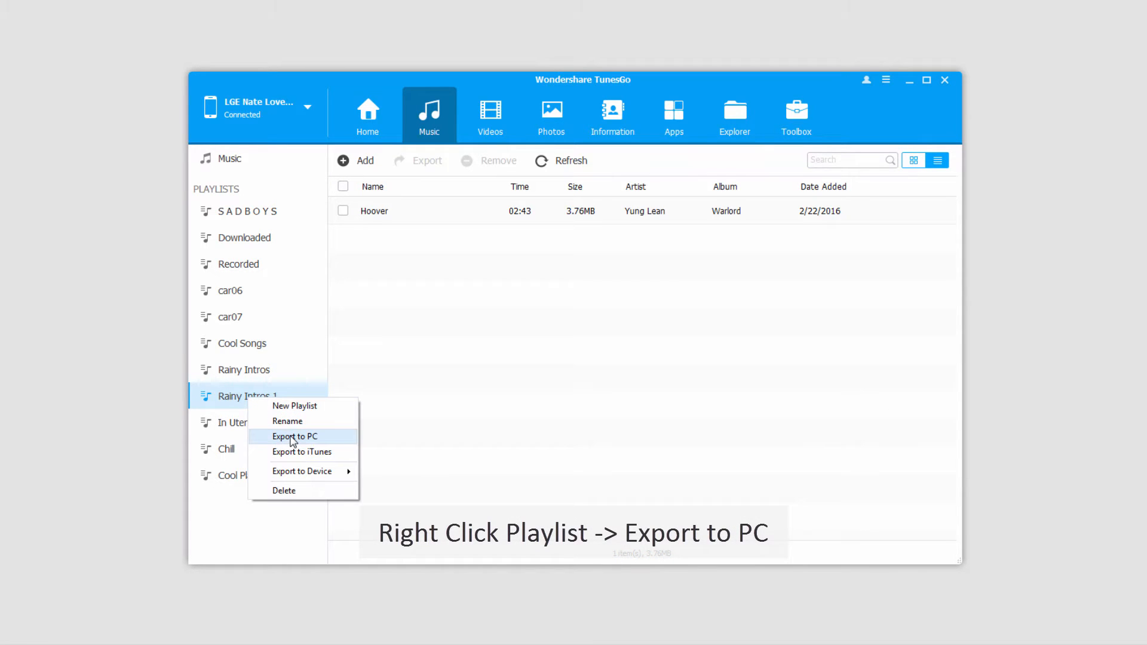
click(294, 436)
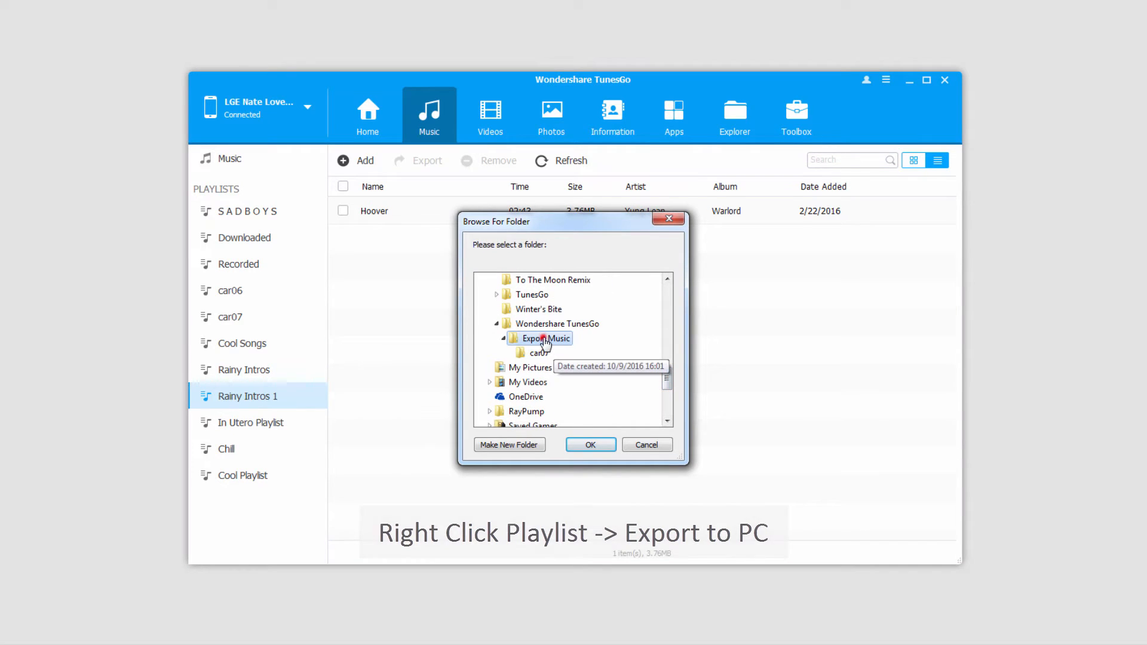
click(590, 444)
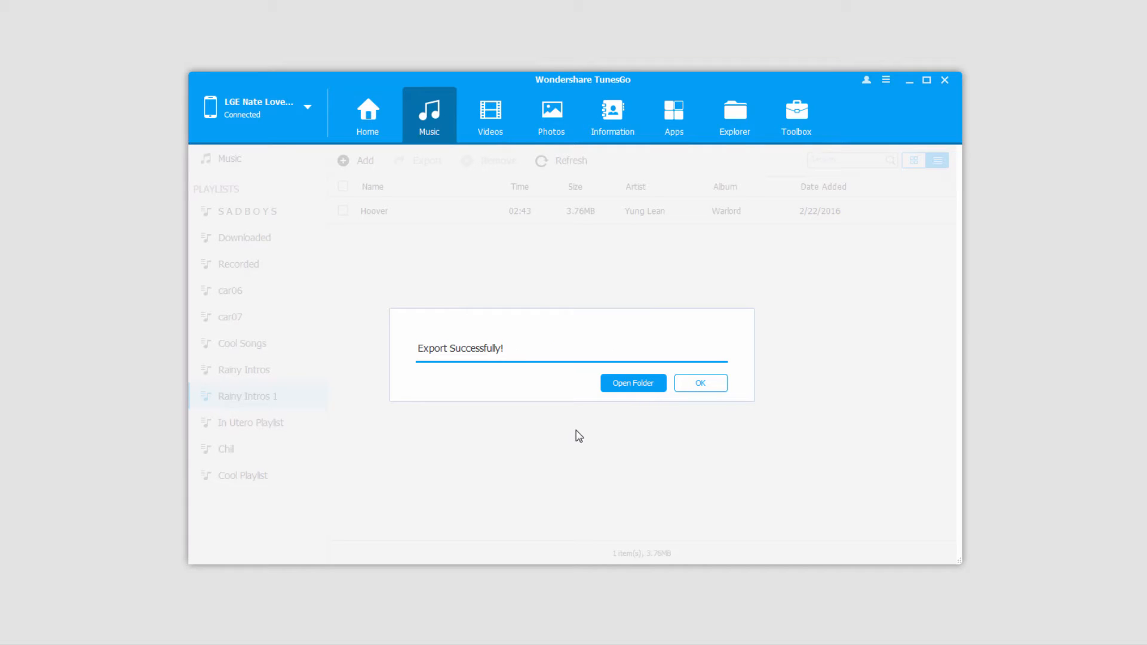
mouse_move(608, 368)
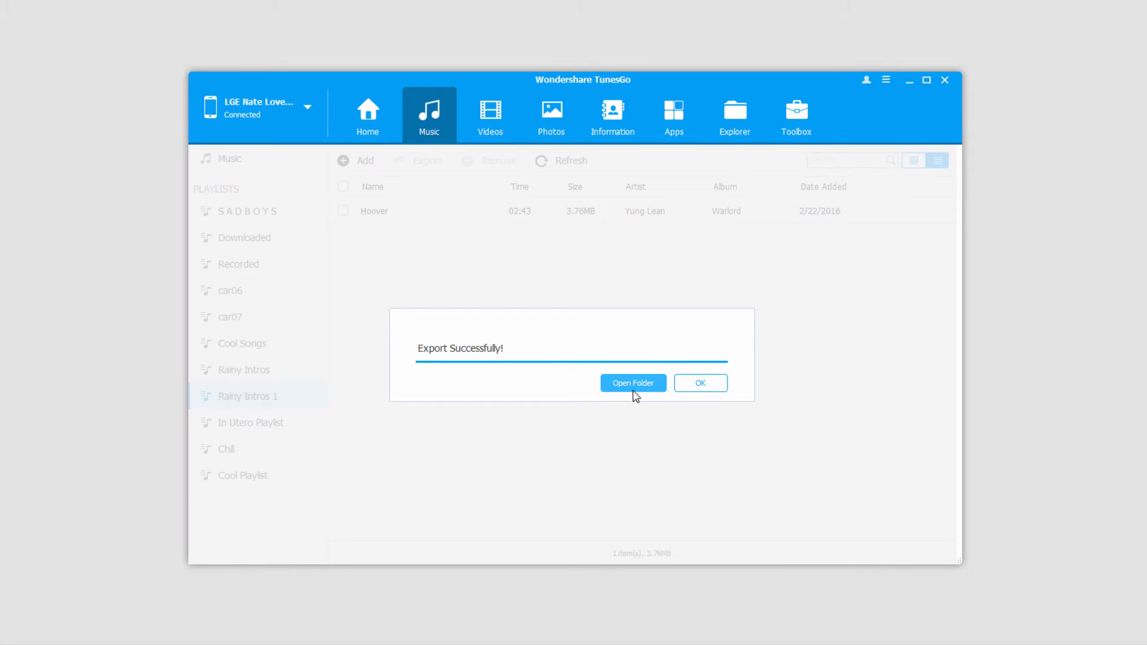
click(633, 382)
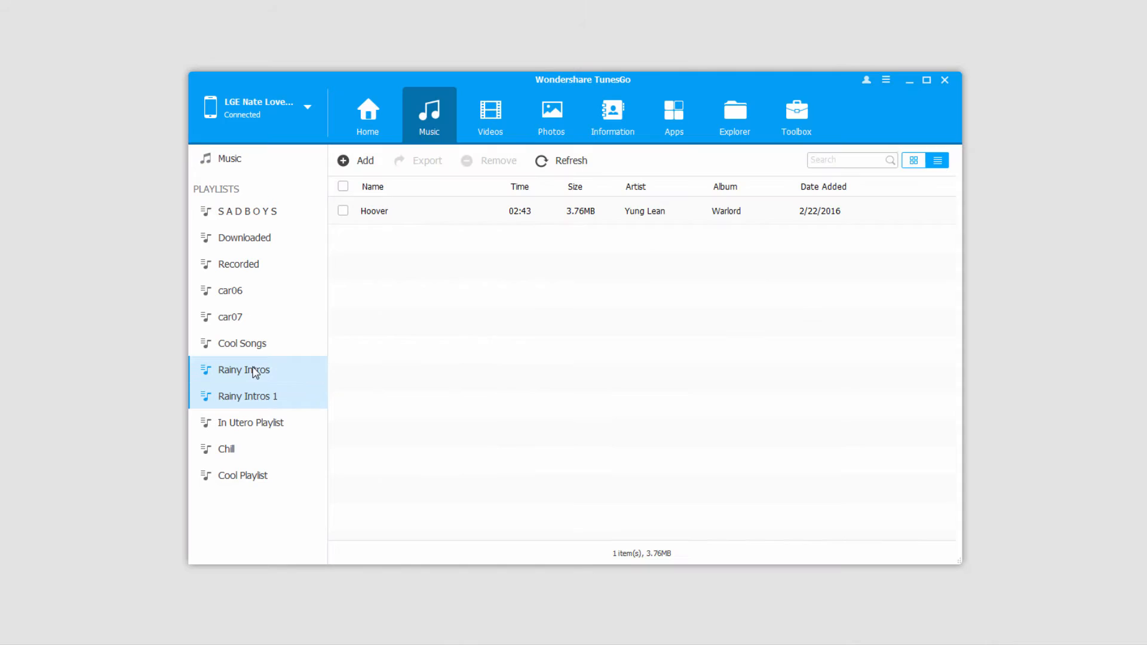
- Export 'Rainy Intros 1' to iTunes, then open the two-song 'Rainy Intros' playlist
click(248, 395)
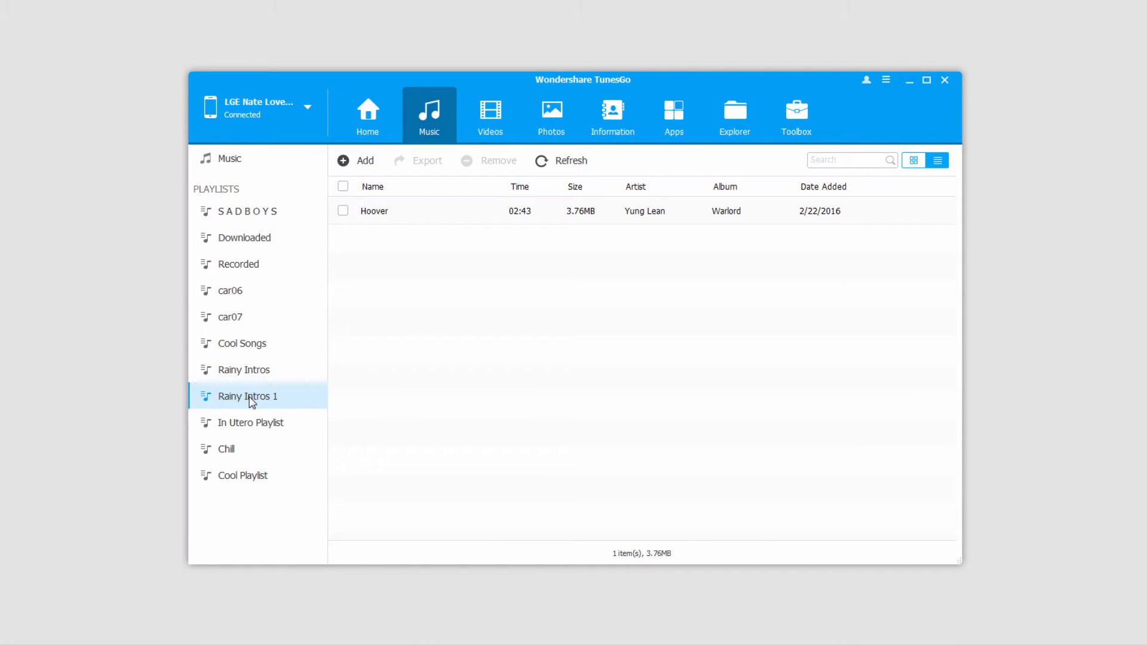
right_click(247, 396)
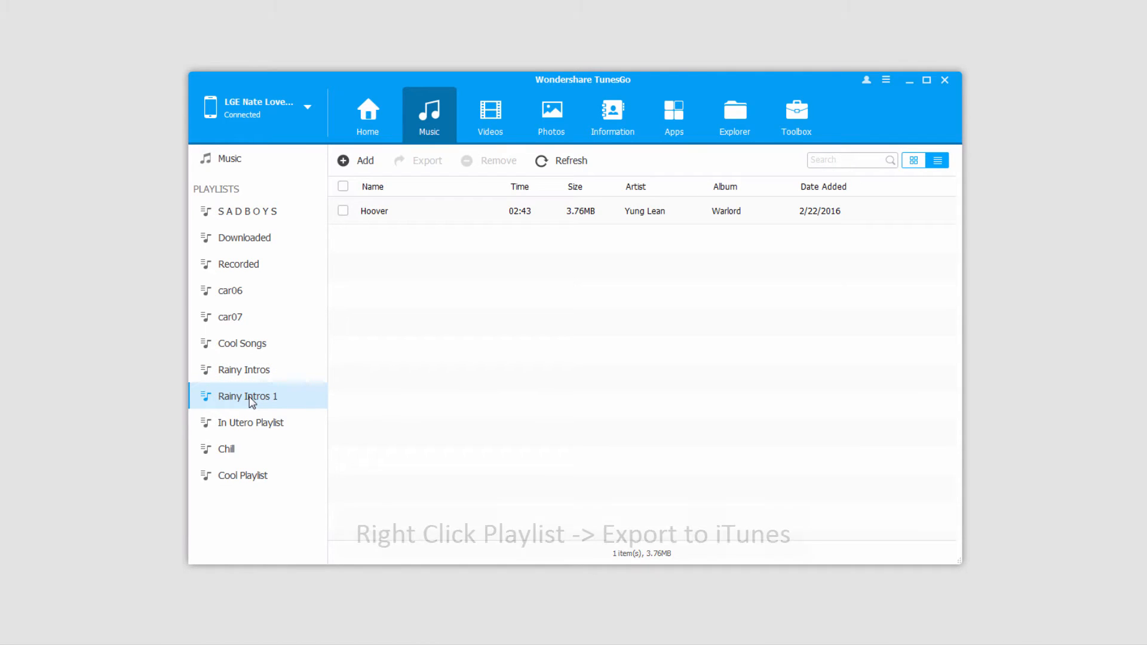
right_click(248, 396)
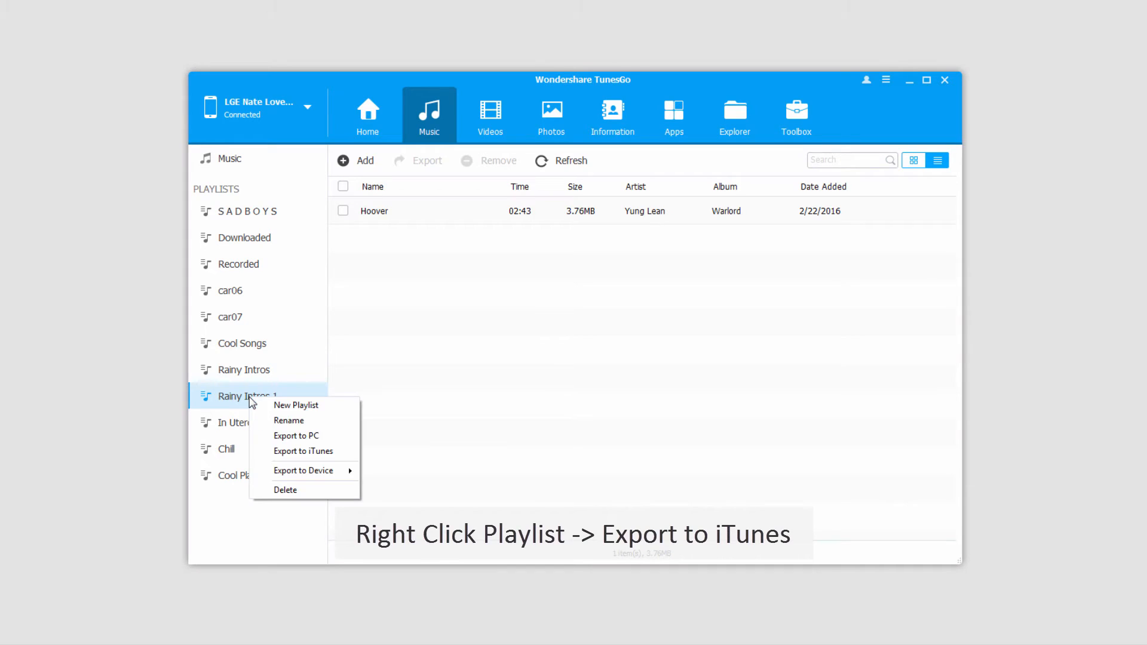
mouse_move(302, 451)
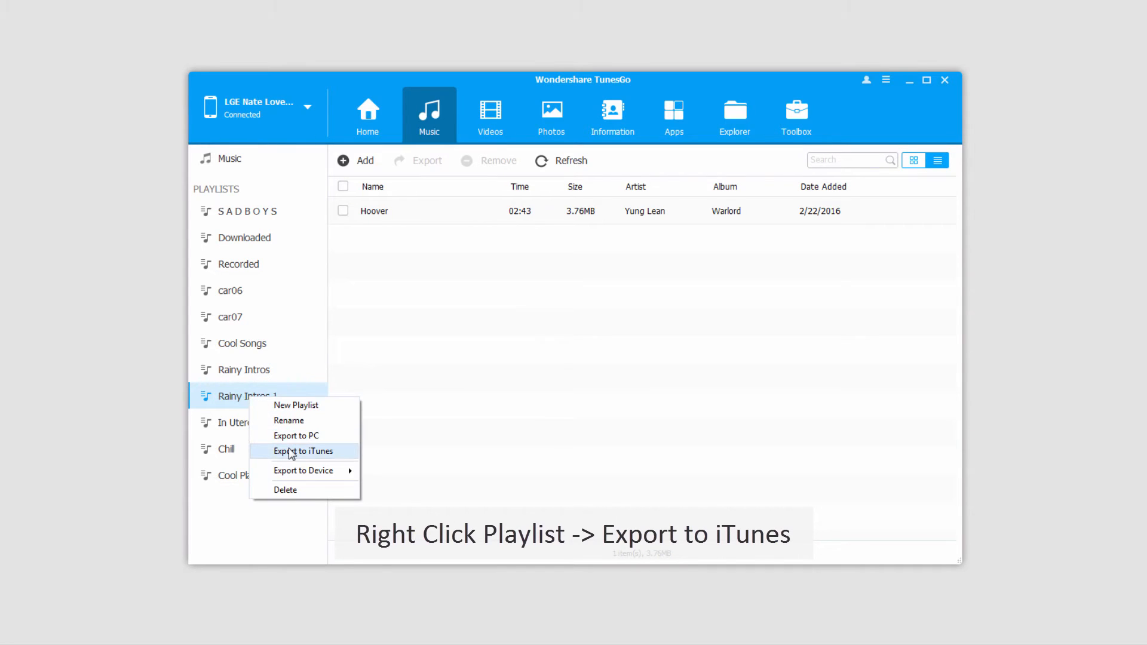
click(303, 451)
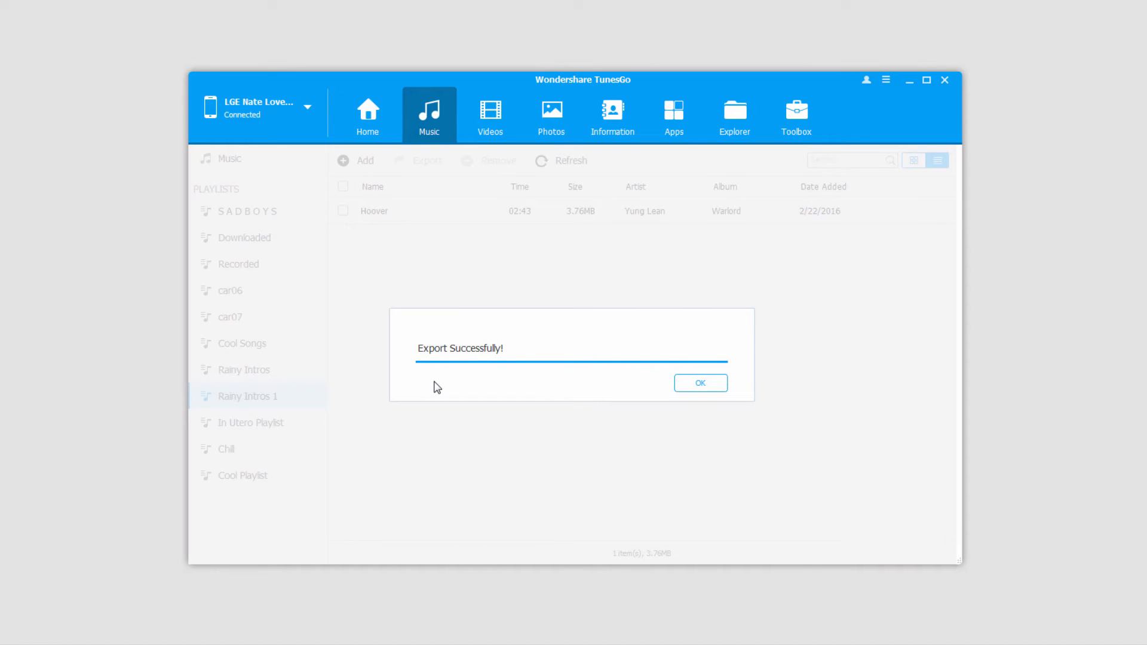
click(699, 383)
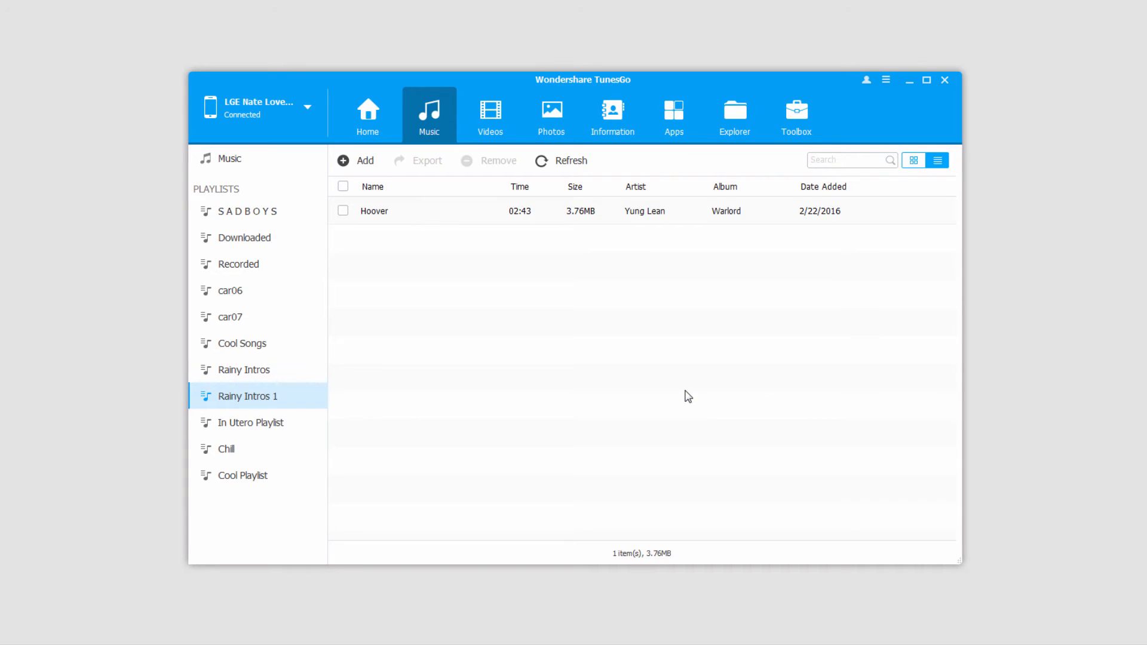
click(244, 369)
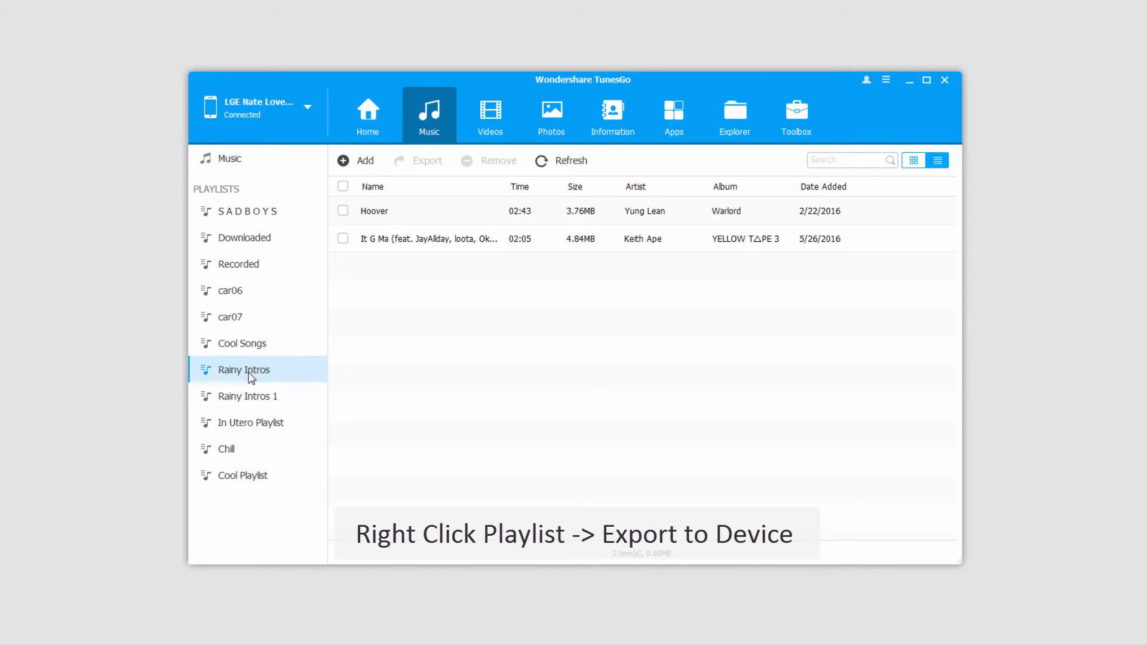
right_click(243, 369)
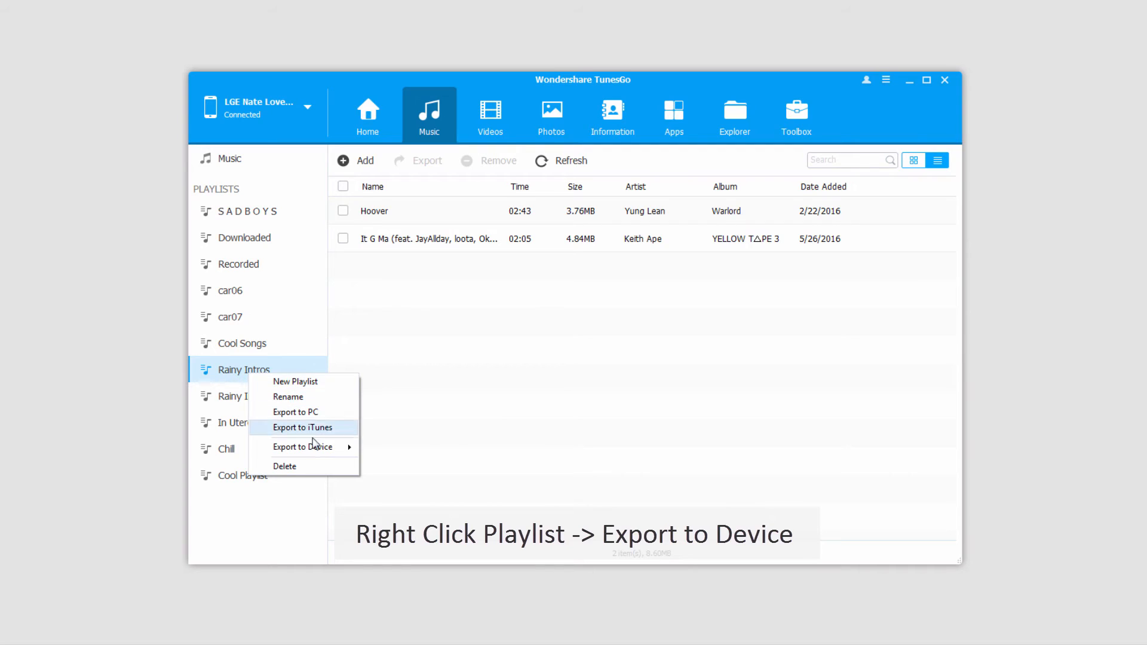
mouse_move(303, 447)
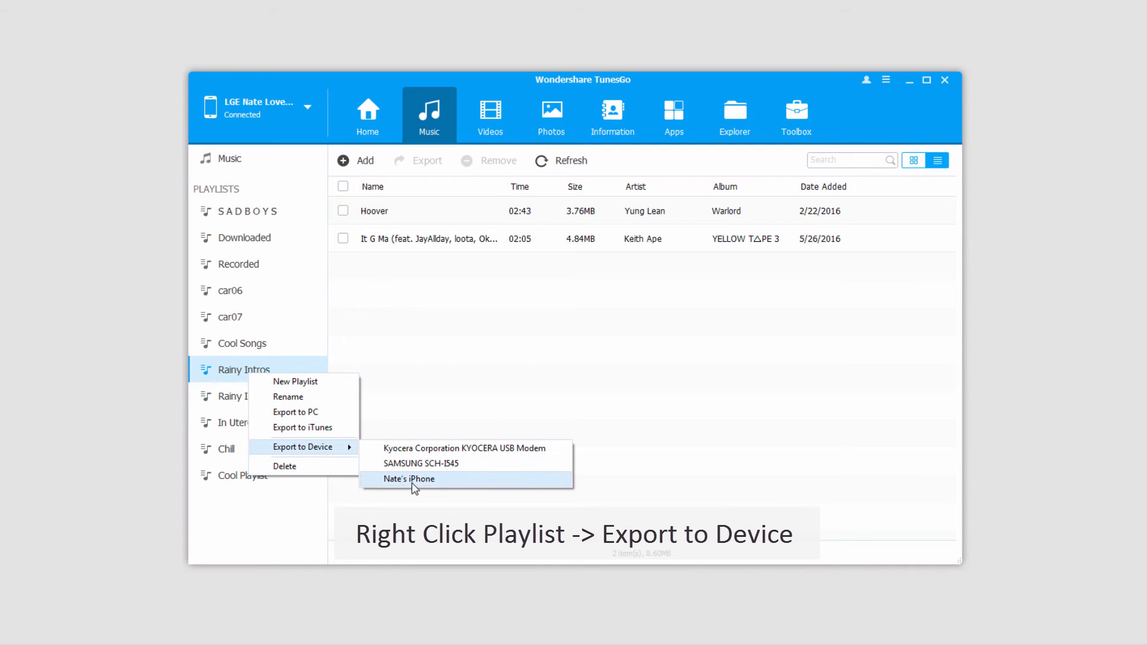
click(410, 479)
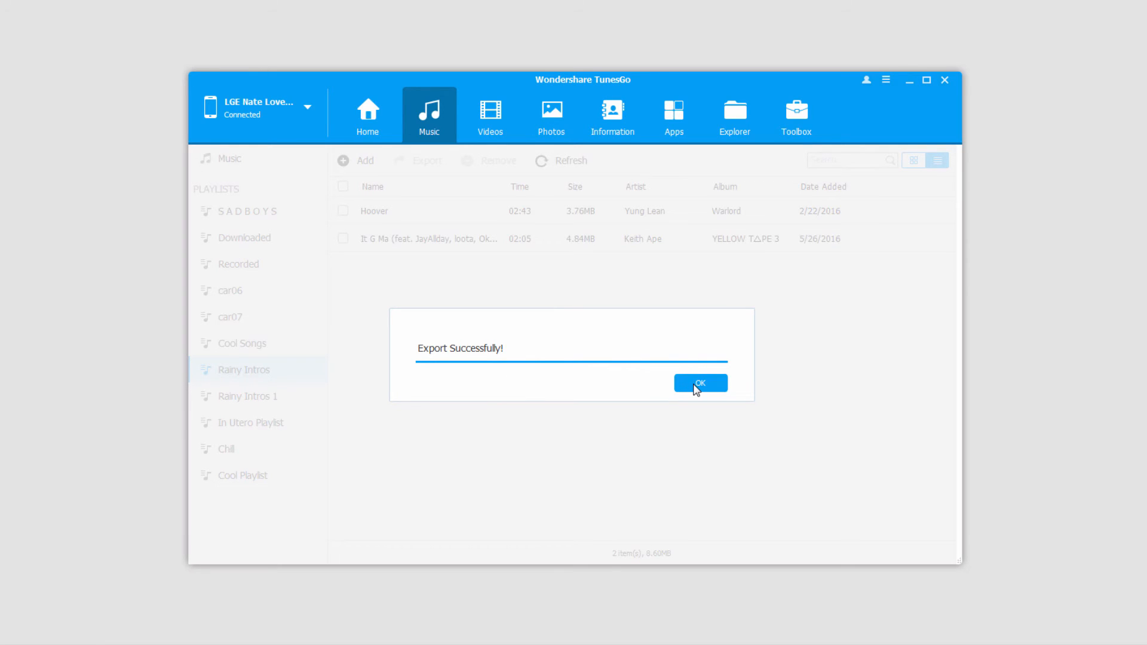
click(699, 384)
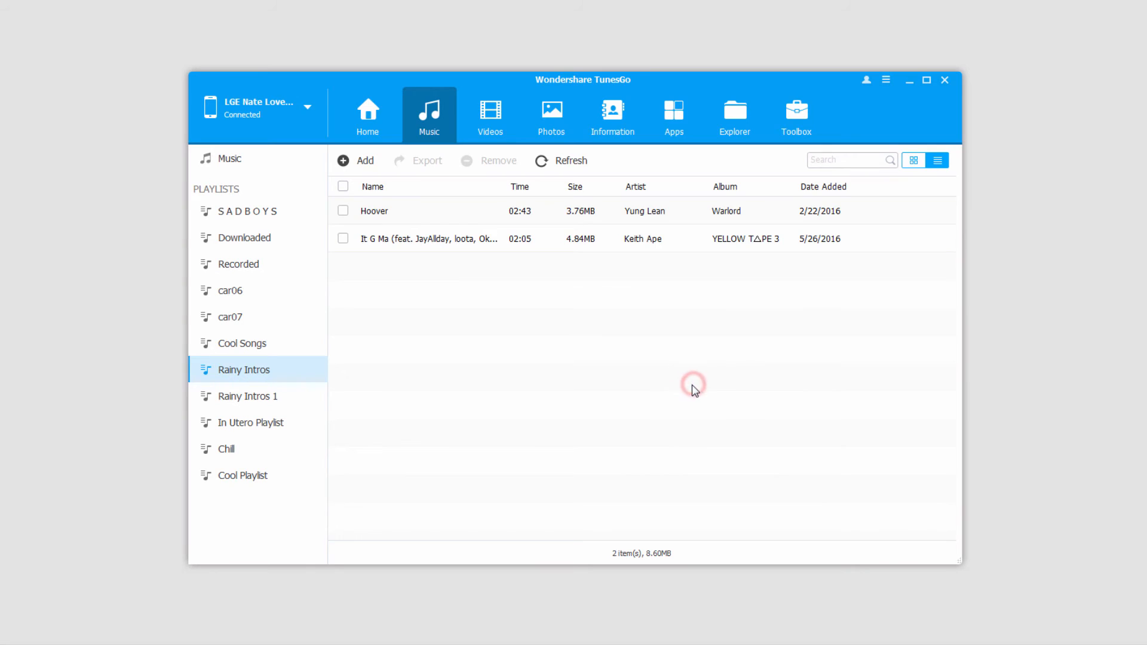
click(243, 475)
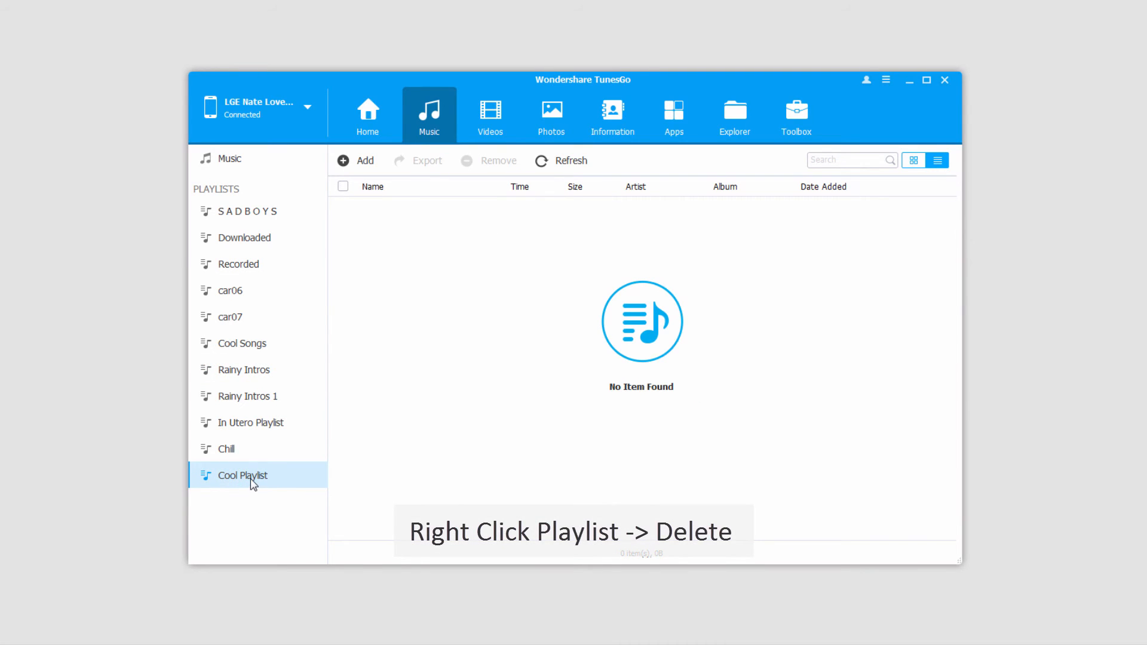
- Delete 'Cool Playlist' from the phone and reopen the 'Rainy Intros' playlist
right_click(242, 475)
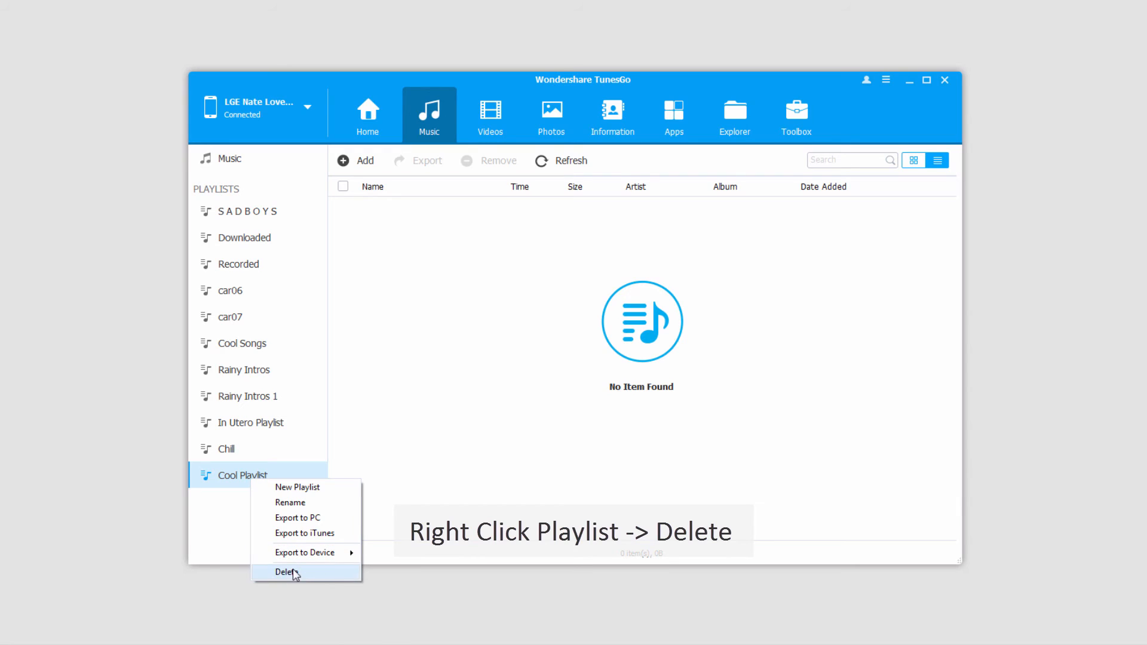
click(287, 571)
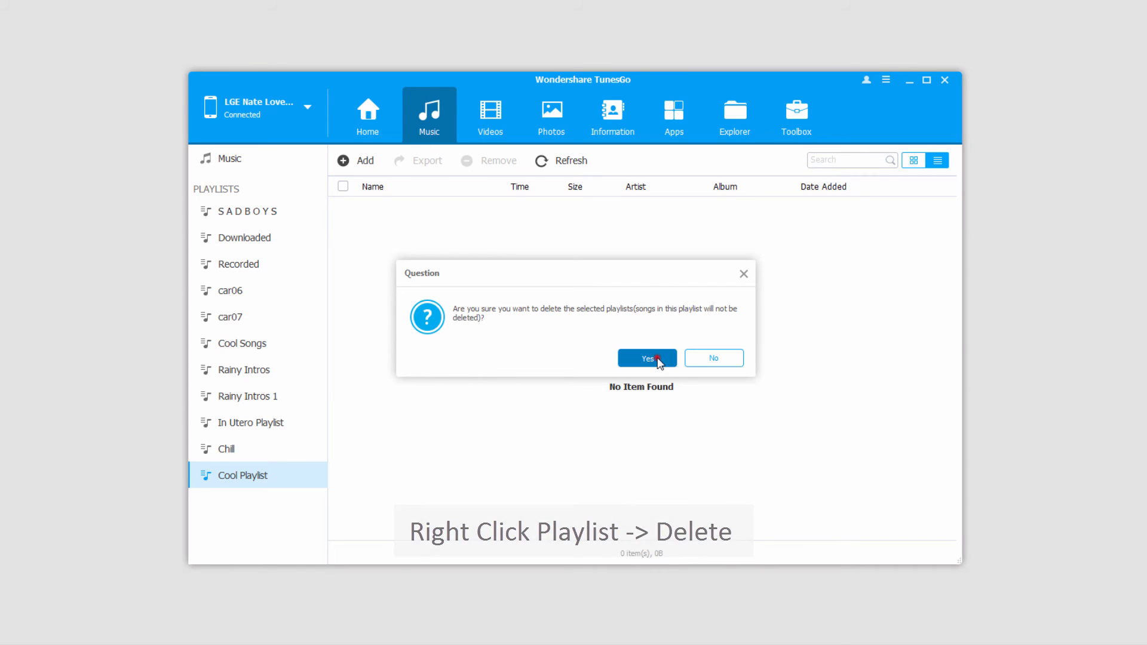
click(646, 358)
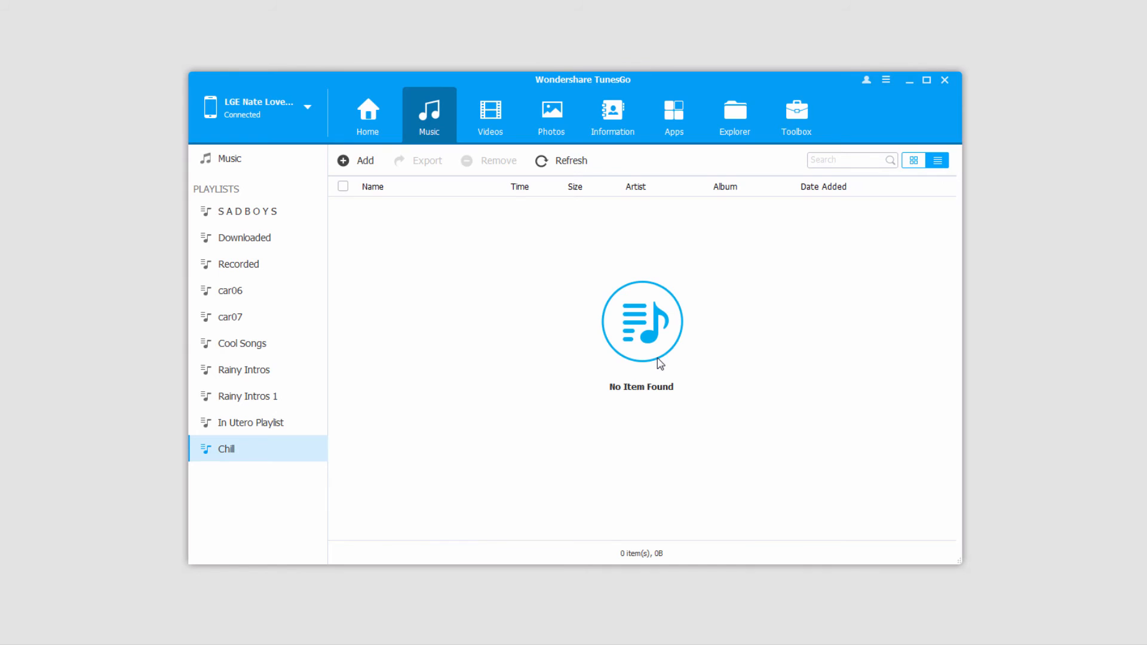
click(244, 370)
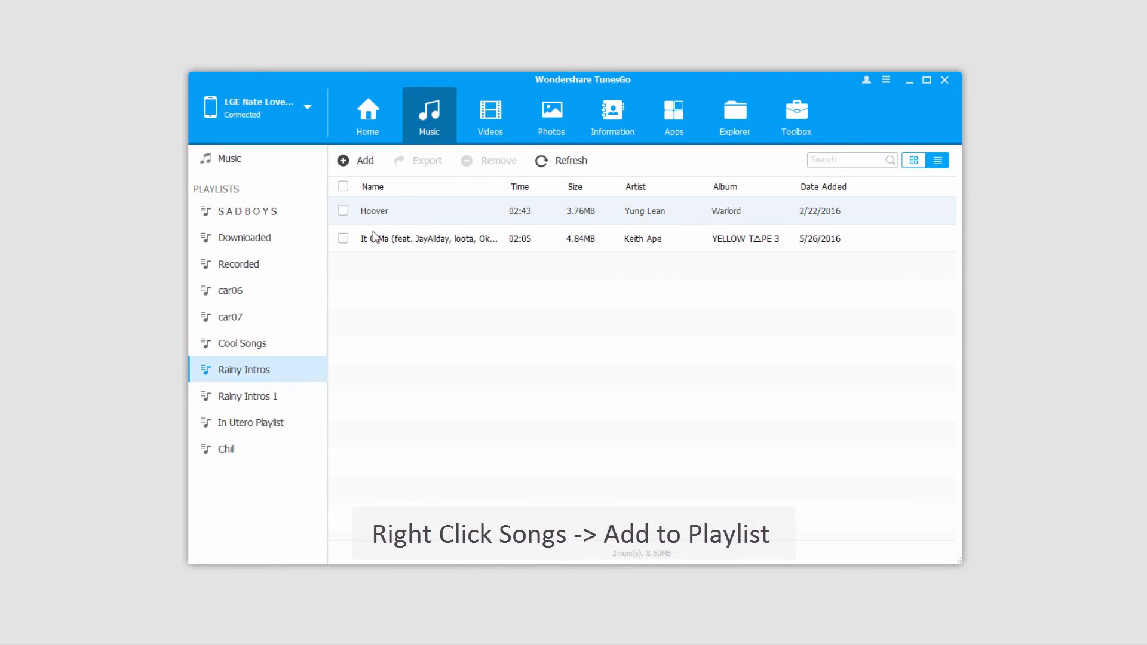
- Add both Rainy Intros songs, Hoover and the Keith Ape track, to car06
click(342, 238)
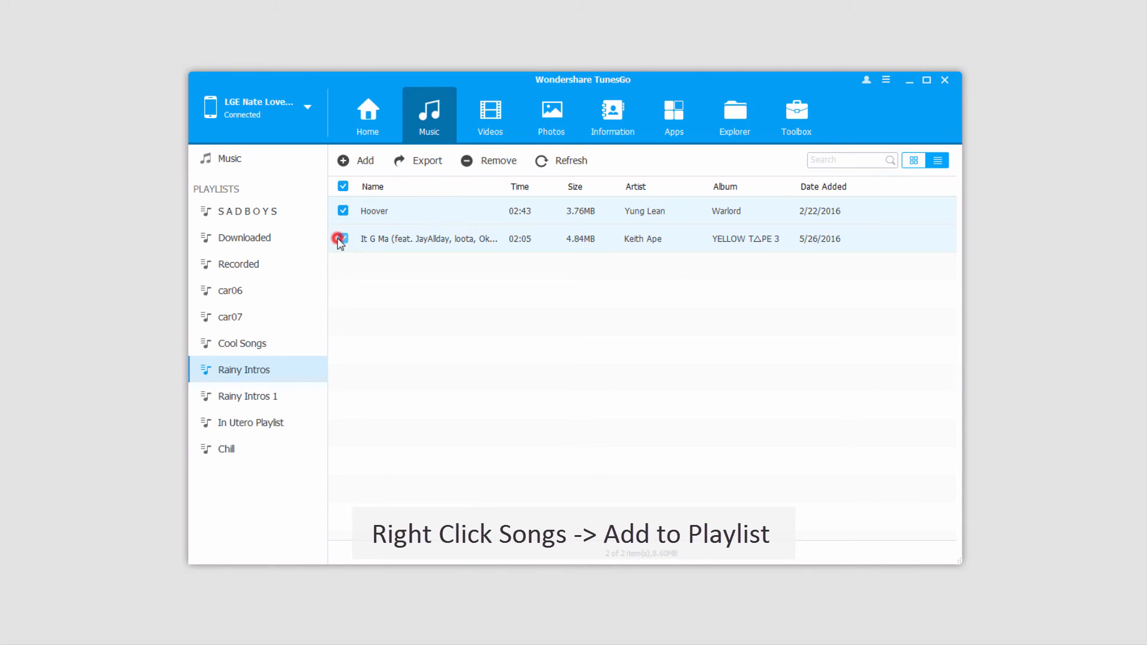
right_click(431, 238)
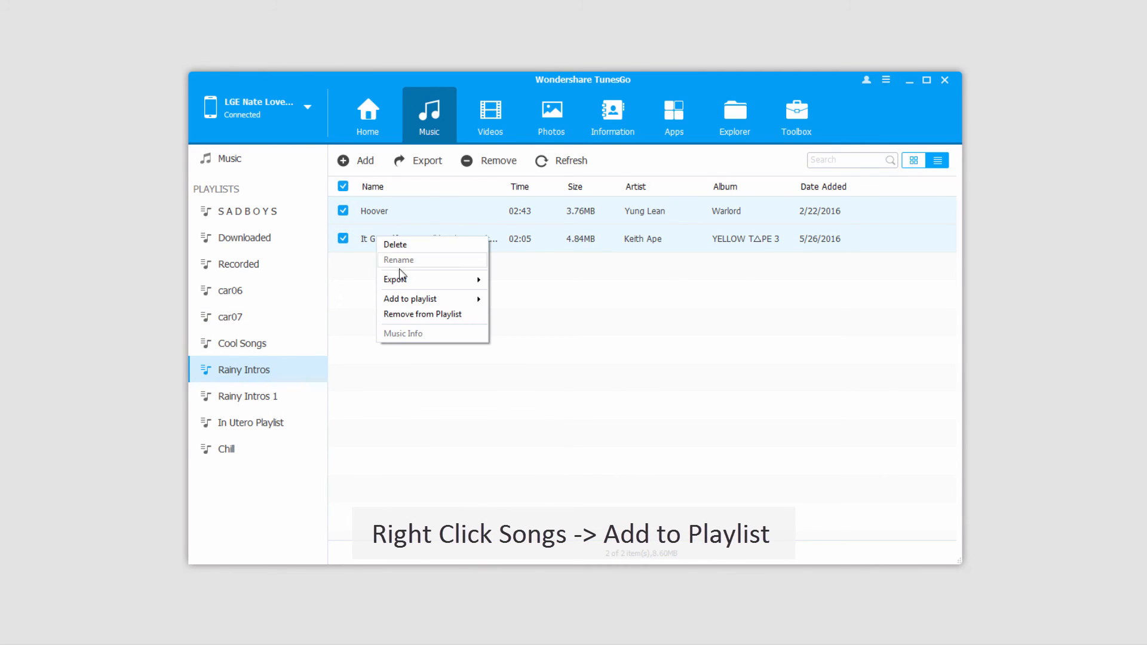
mouse_move(410, 299)
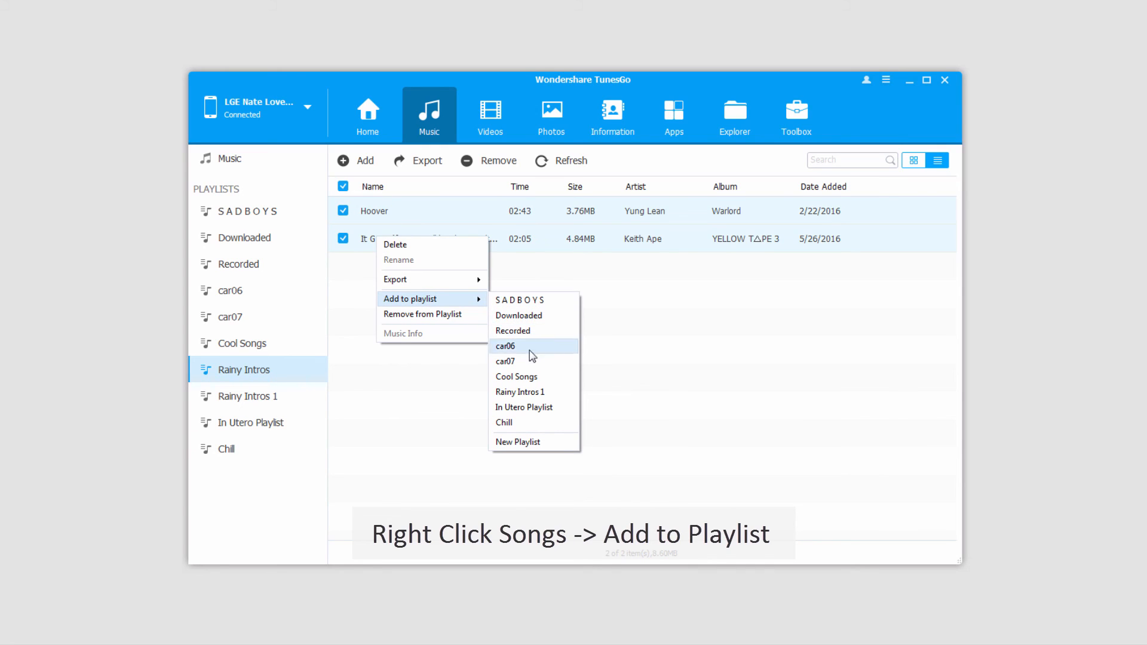
click(504, 346)
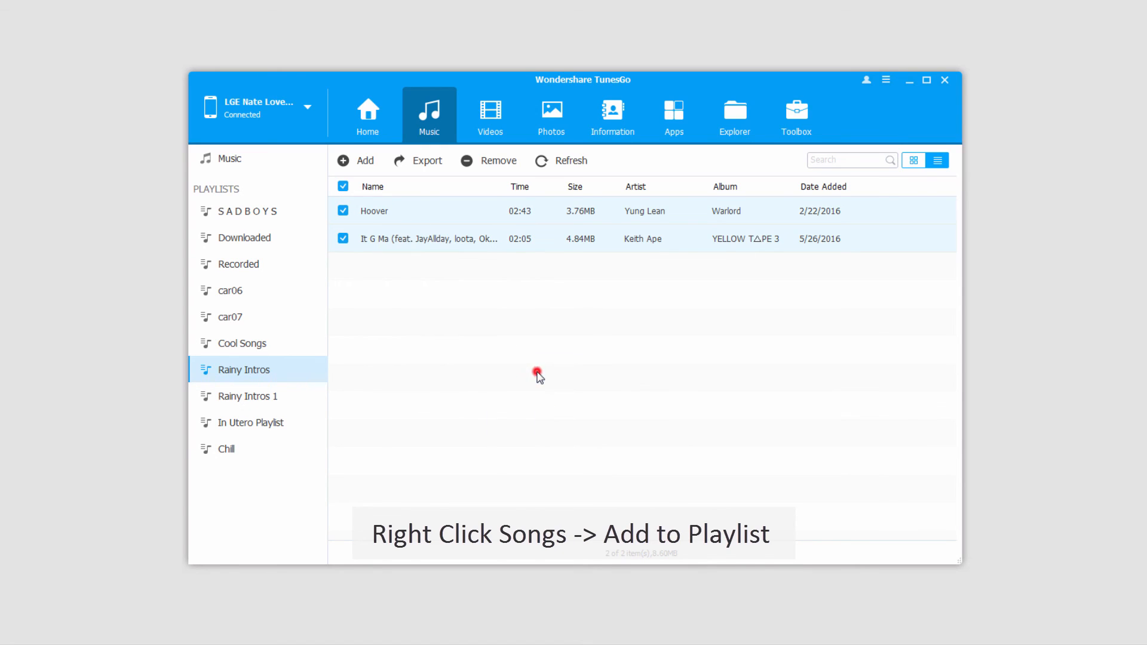